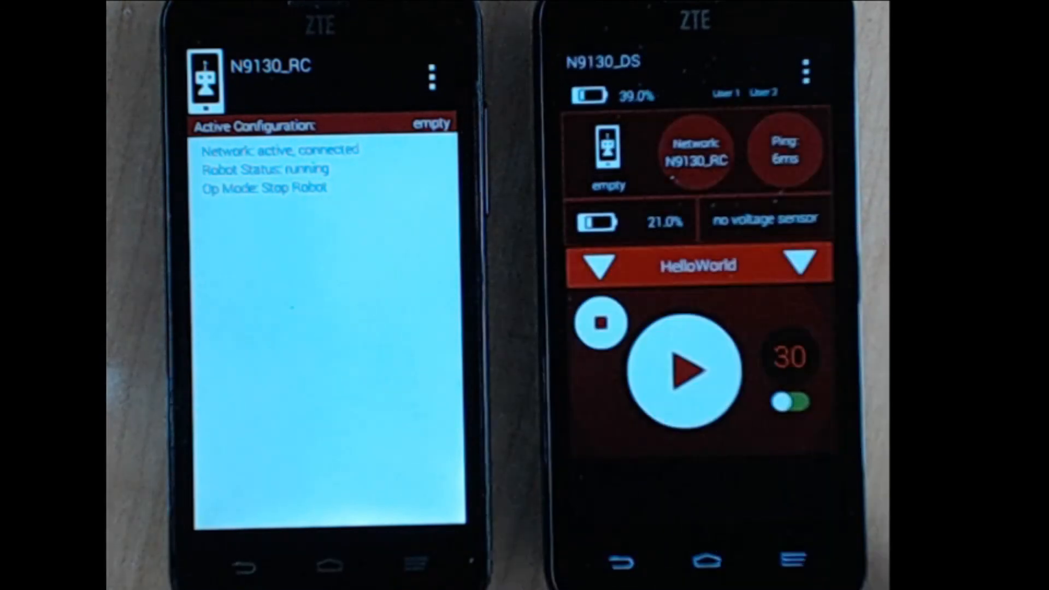
Run HelloWorld so the 30-second timer starts and telemetry reads 'Hello from updated opMode'.
click(685, 371)
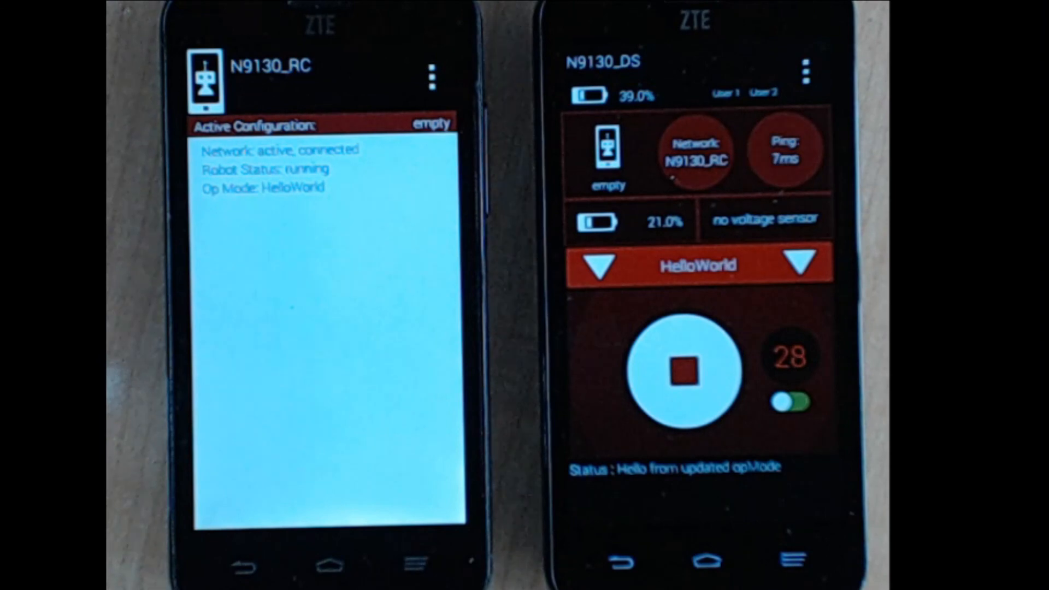